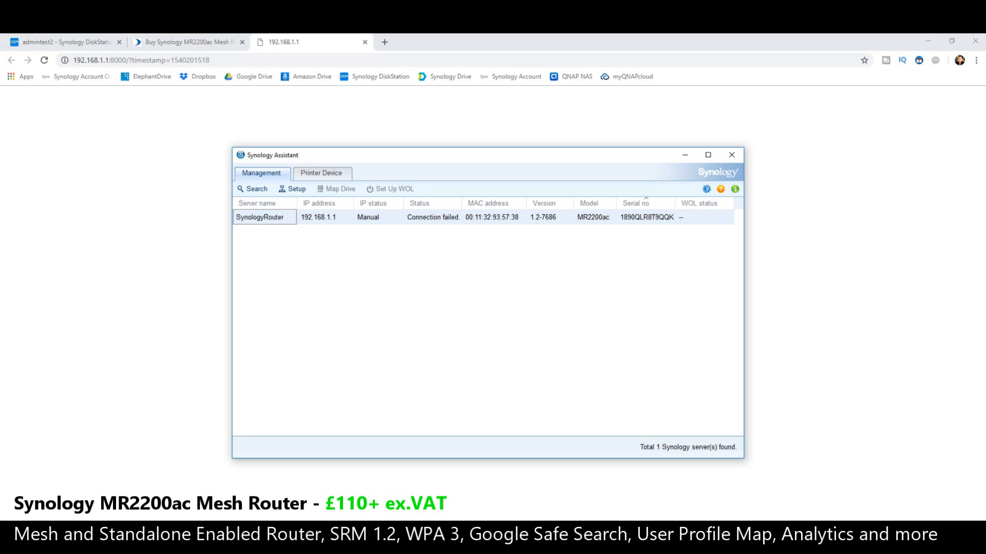
Select SynologyRouter at 192.168.1.1 in the Management list and launch its Setup Wizard.
left_click(28, 60)
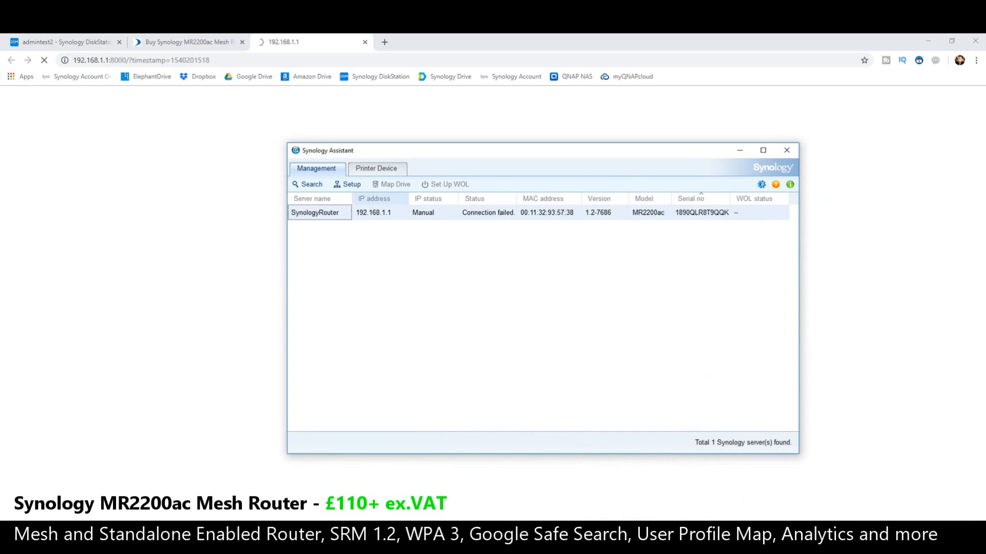
left_click(347, 183)
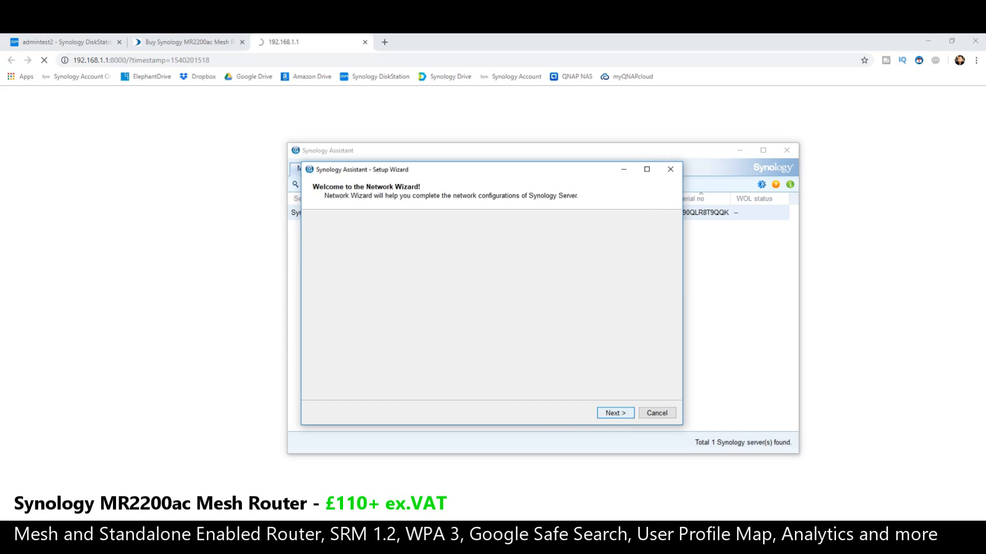
Sign in with the admin password and reach the manual network settings proposing 194.70.141.1.
left_click(614, 412)
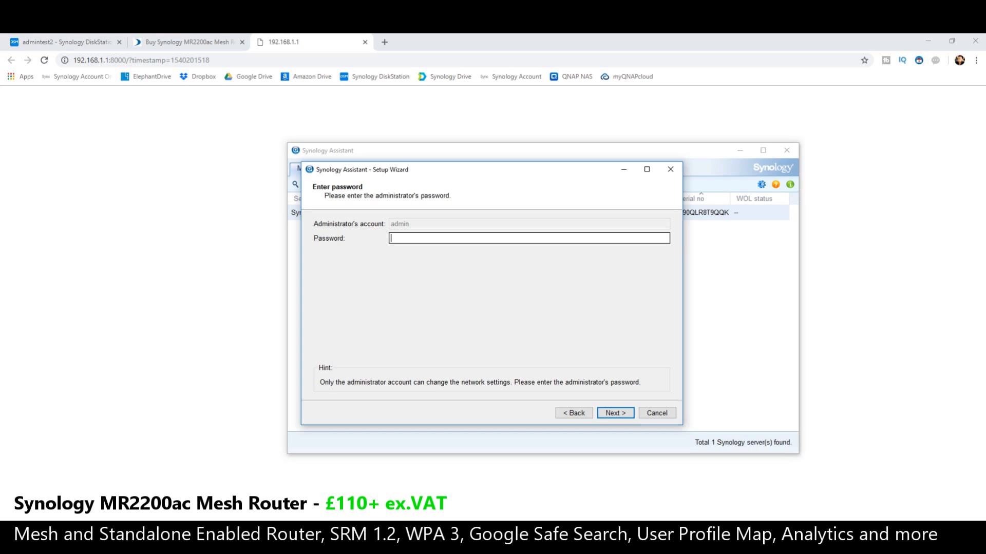
type("password")
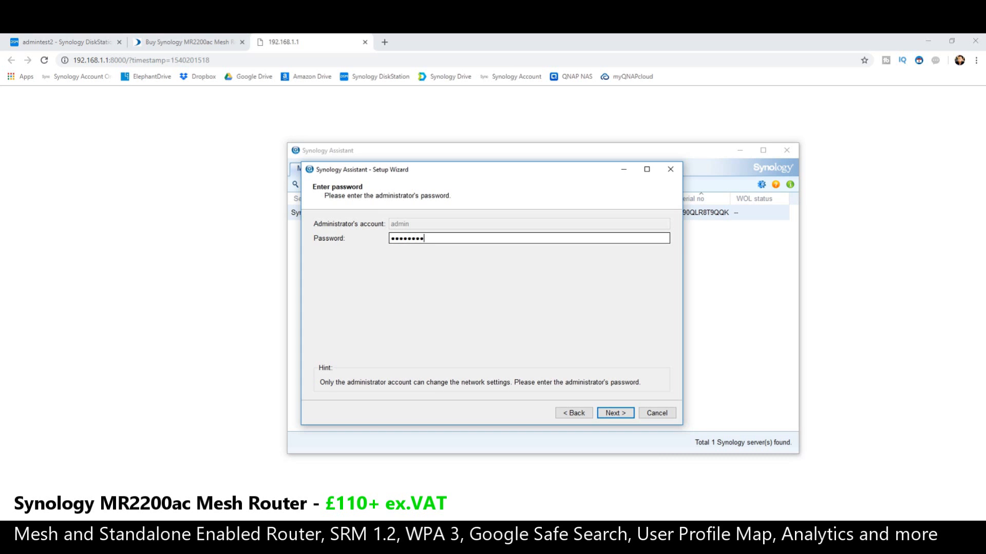
left_click(615, 412)
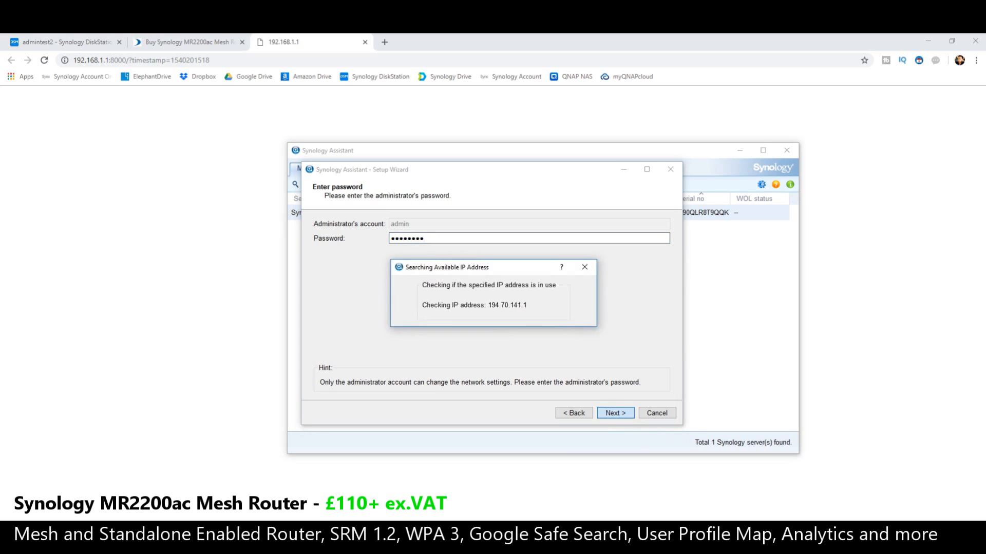
left_click(614, 412)
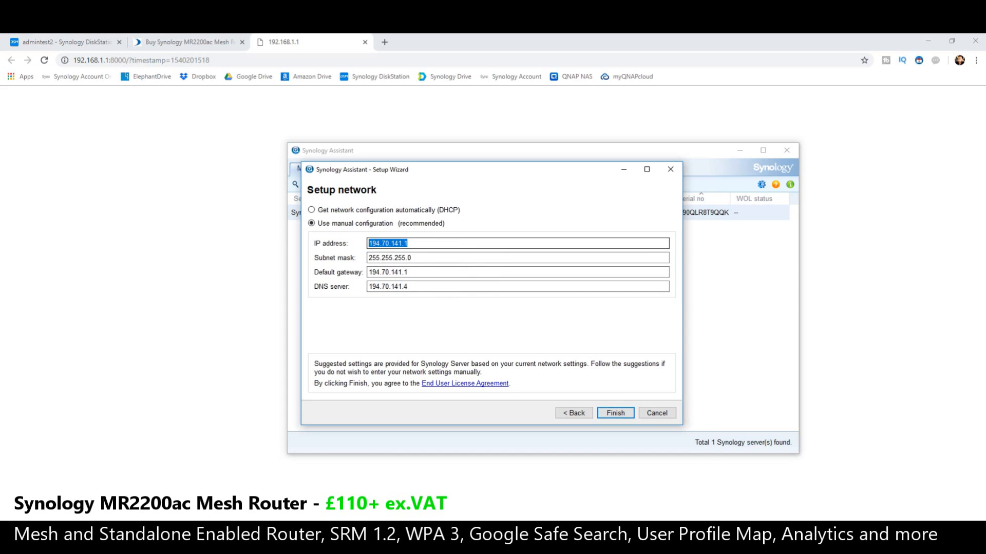
Finish the wizard, acknowledge completion and refresh so the router shows at 194.70.141.1, Ready.
left_click(615, 413)
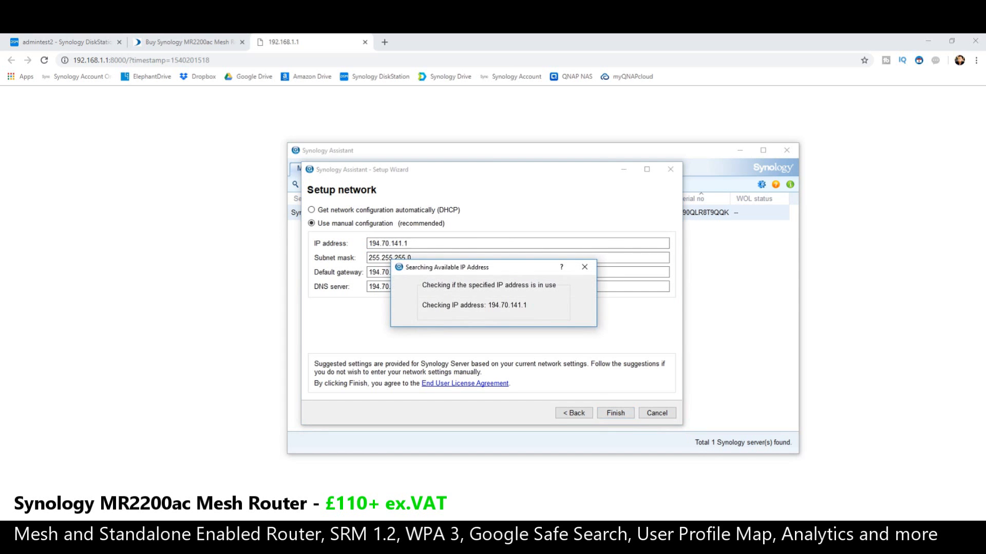
left_click(613, 412)
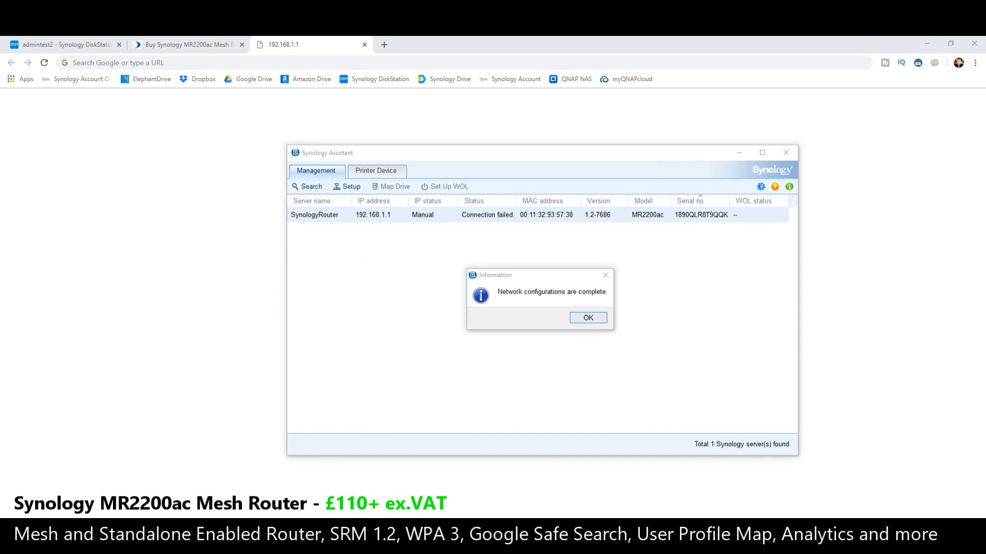
left_click(587, 317)
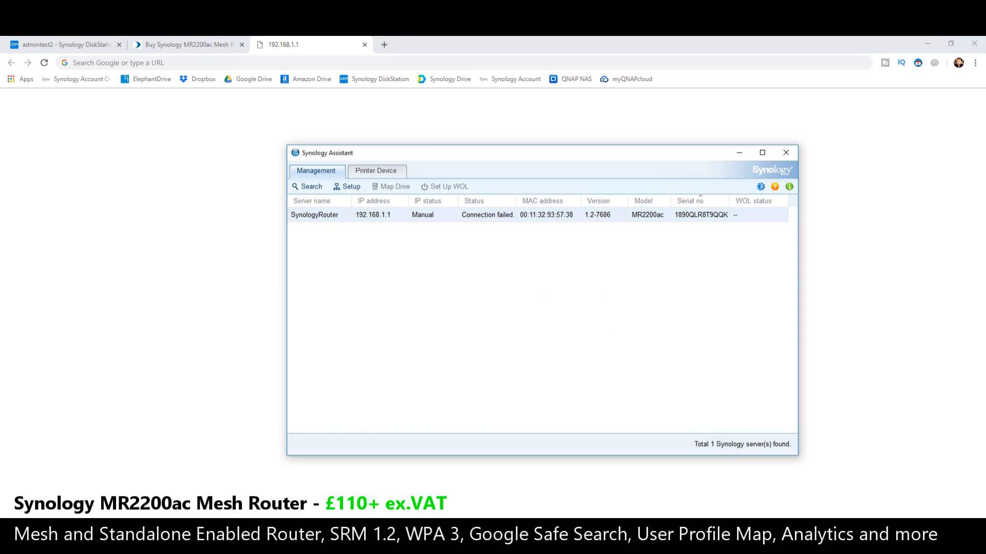
left_click(307, 187)
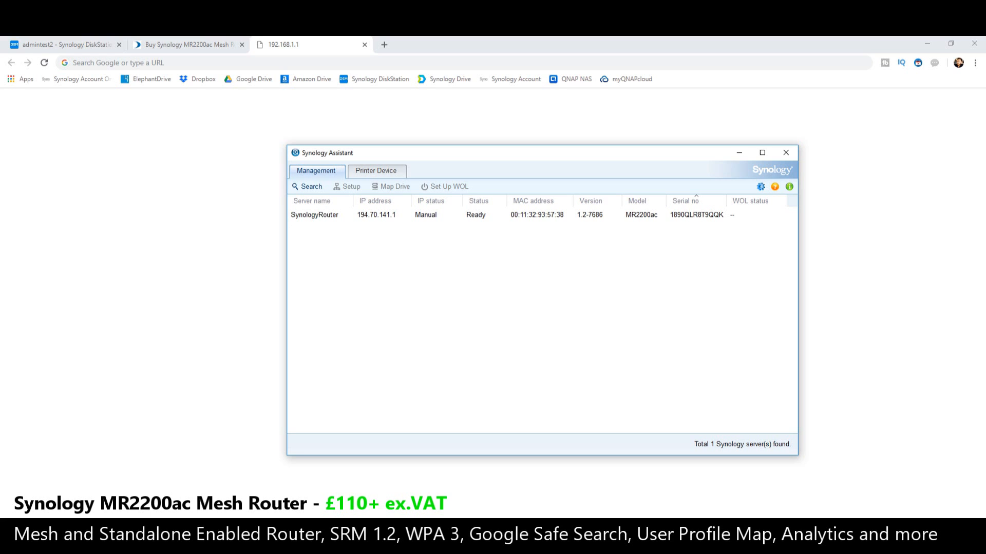
Open the router's SRM web page and start its setup wizard.
double_click(314, 214)
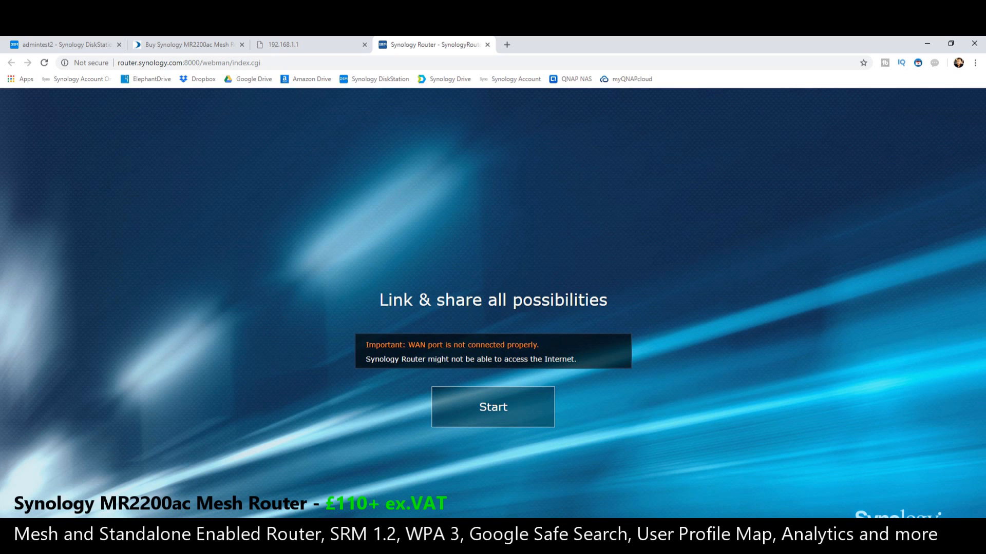
left_click(493, 407)
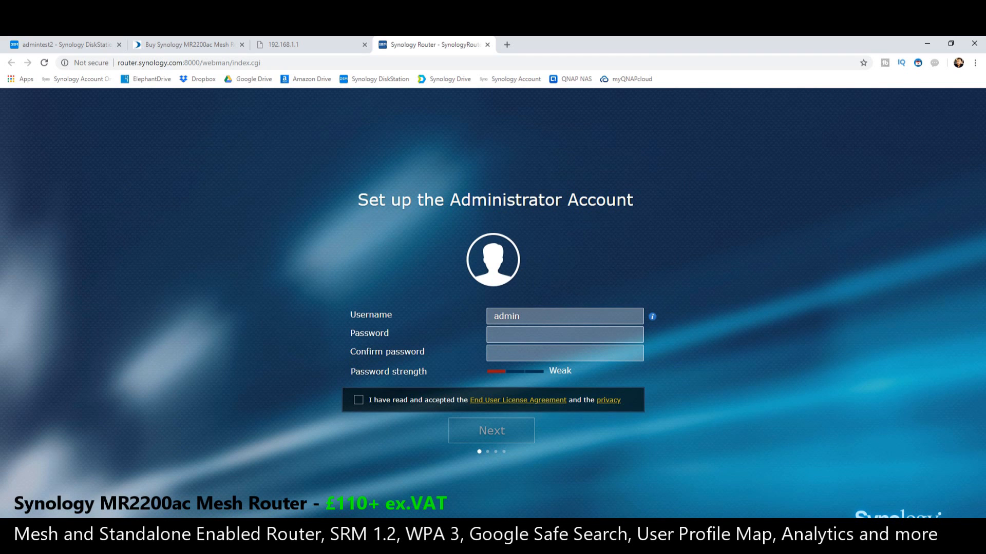
left_click(358, 400)
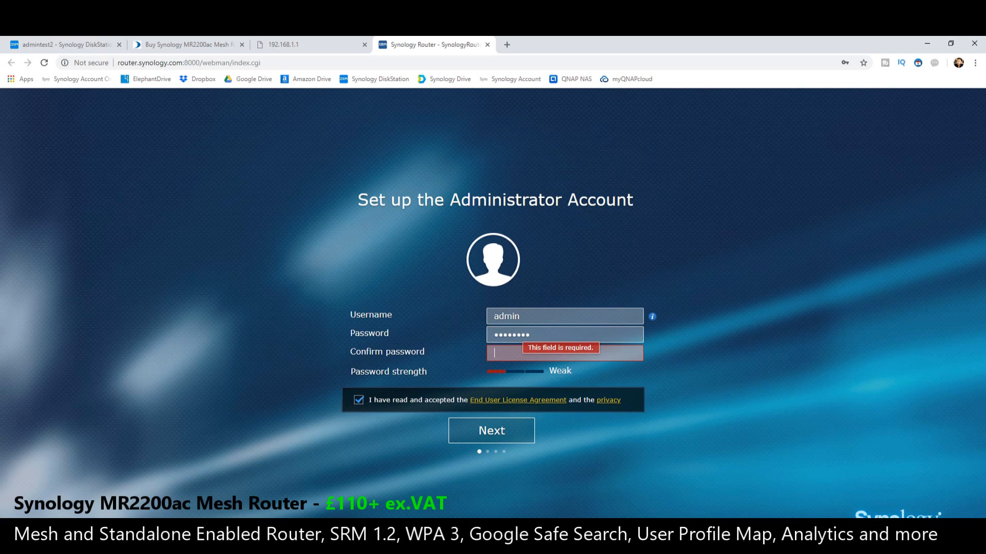
Create the admin account with its password, accept the EULA and continue to Wi-Fi setup.
type("••••••••")
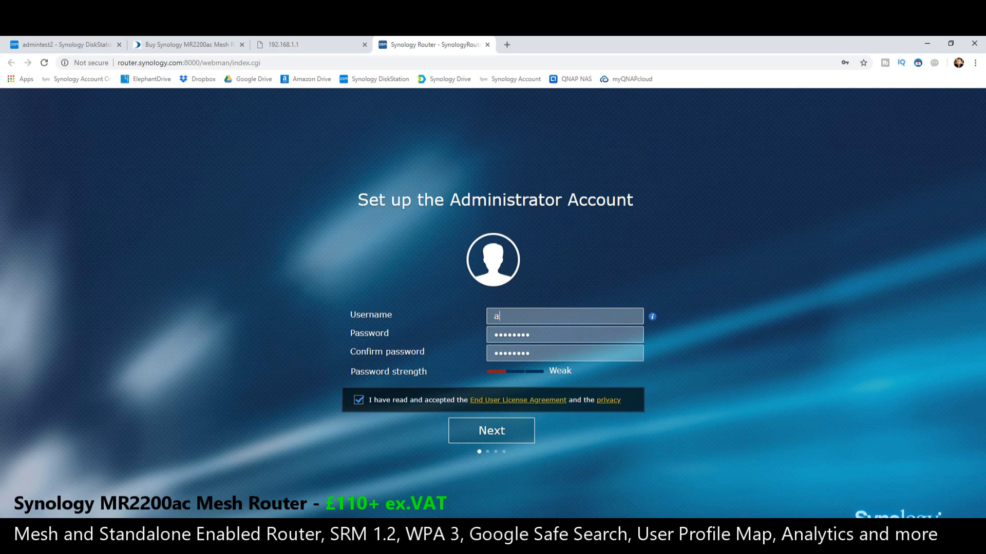
type("dmin")
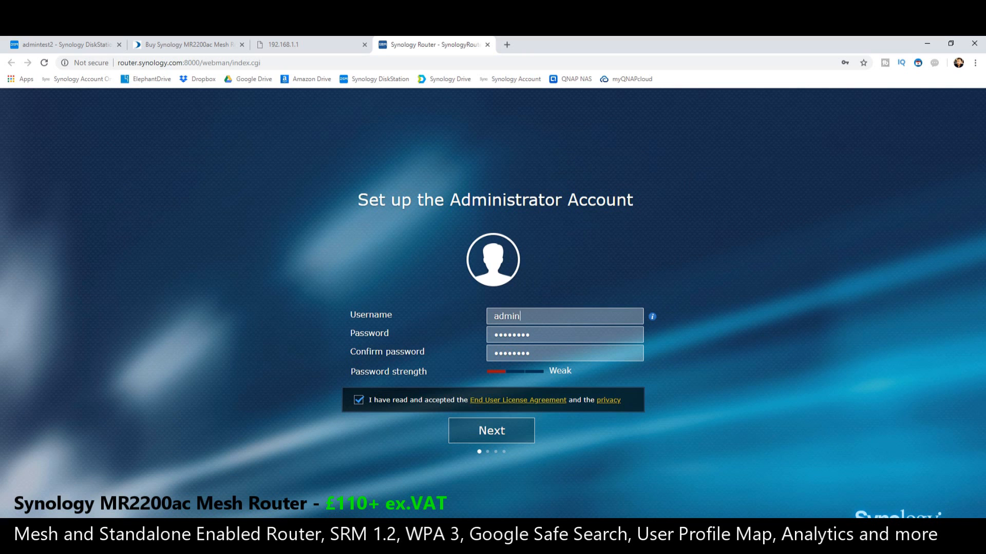
left_click(490, 430)
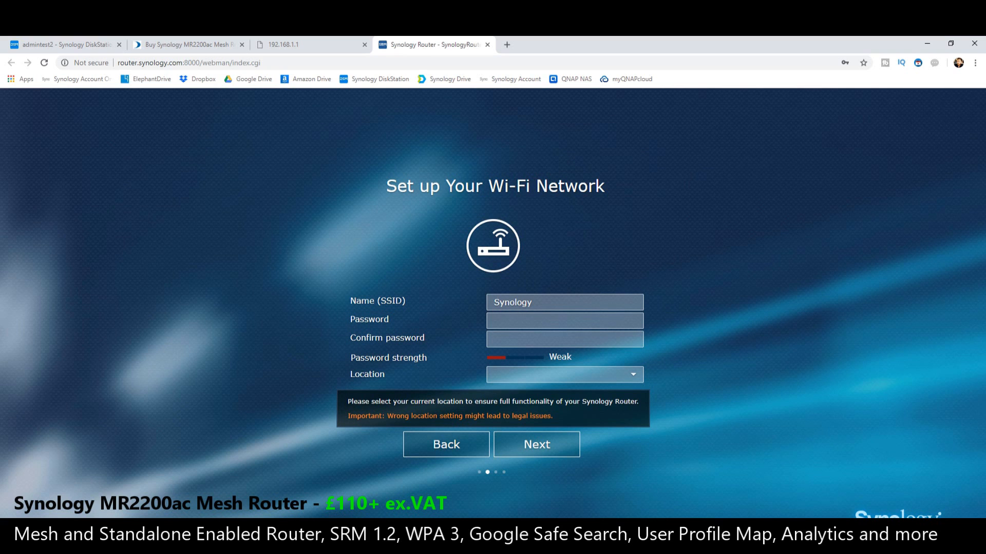
Give Wi-Fi network Synology a password, set location United Kingdom and continue to operation mode.
left_click(564, 320)
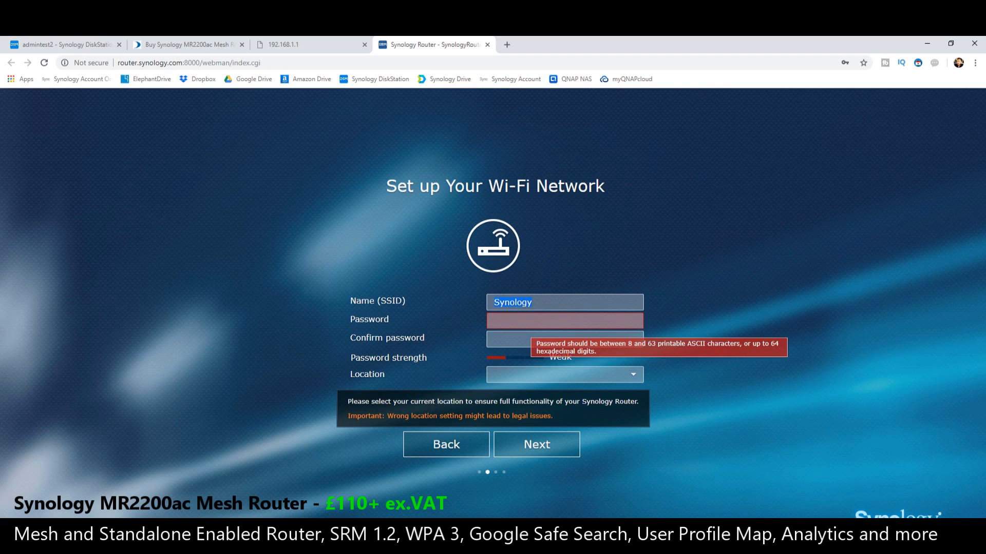
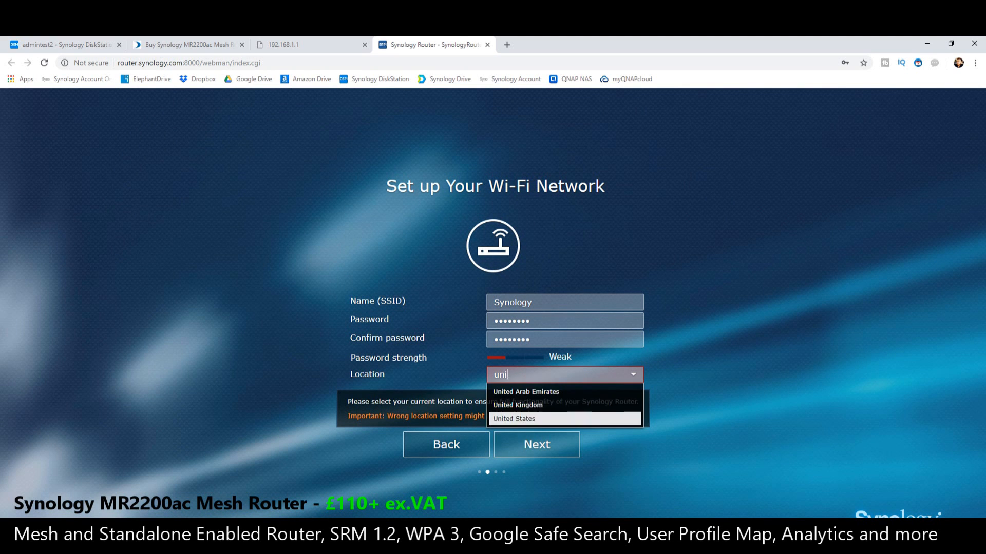
left_click(518, 405)
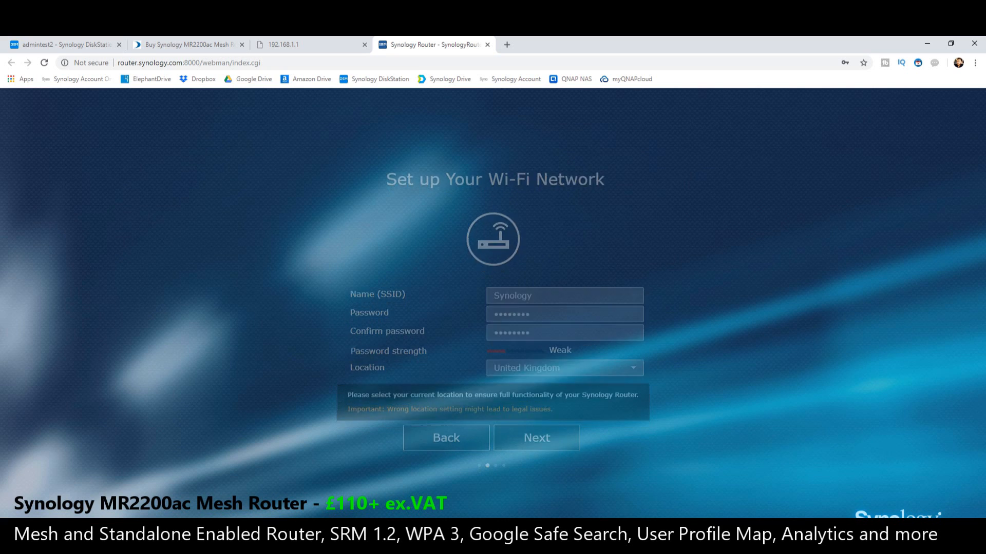
left_click(536, 437)
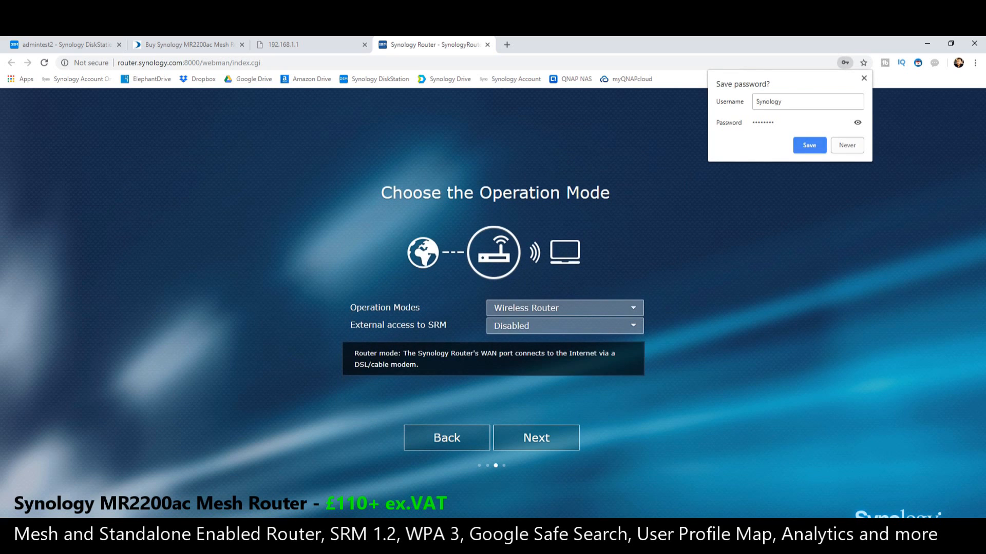
Dismiss Chrome's save-password prompt and keep Wireless Router mode, continuing to internet connection.
left_click(846, 144)
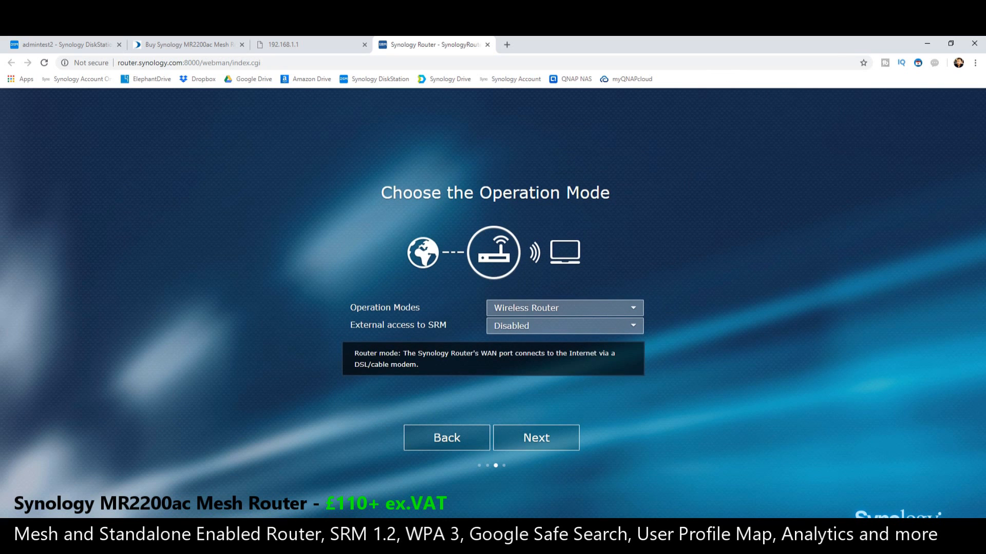
left_click(562, 308)
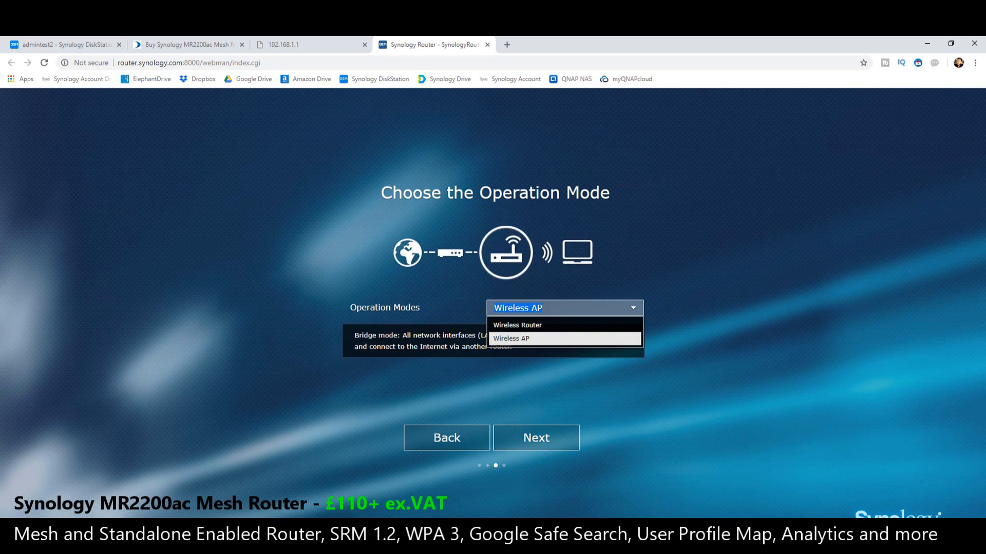
left_click(517, 325)
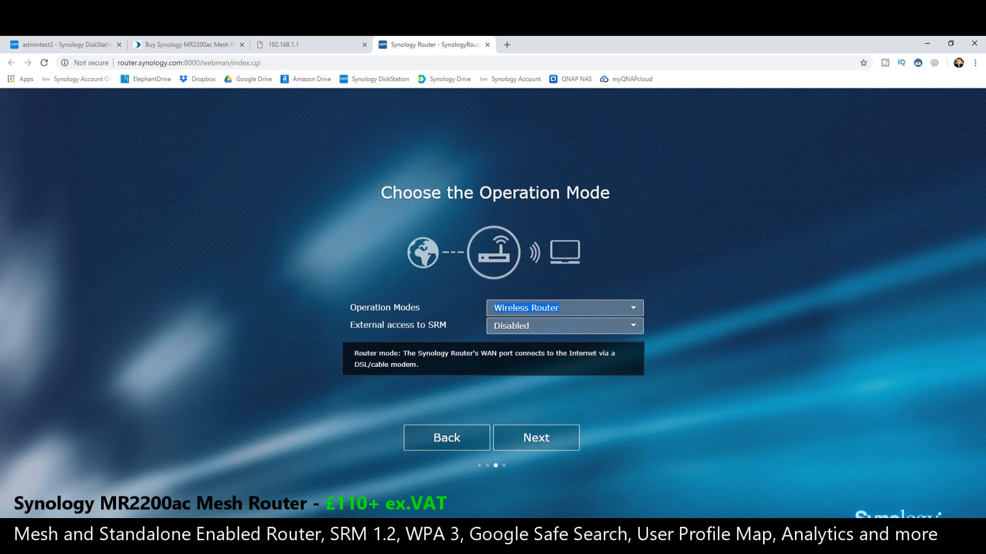
left_click(535, 437)
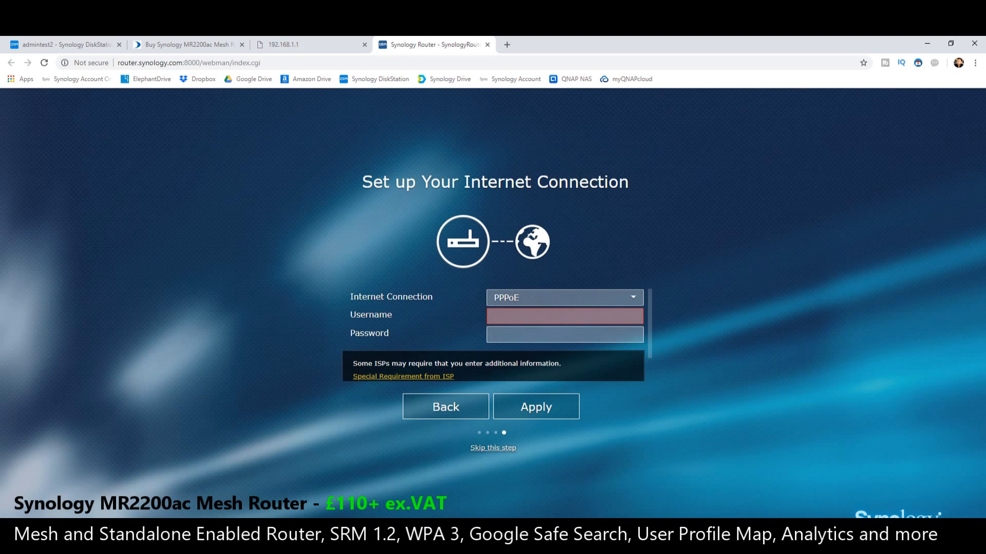
Go back, set External access to SRM and launch the final router setup.
left_click(535, 406)
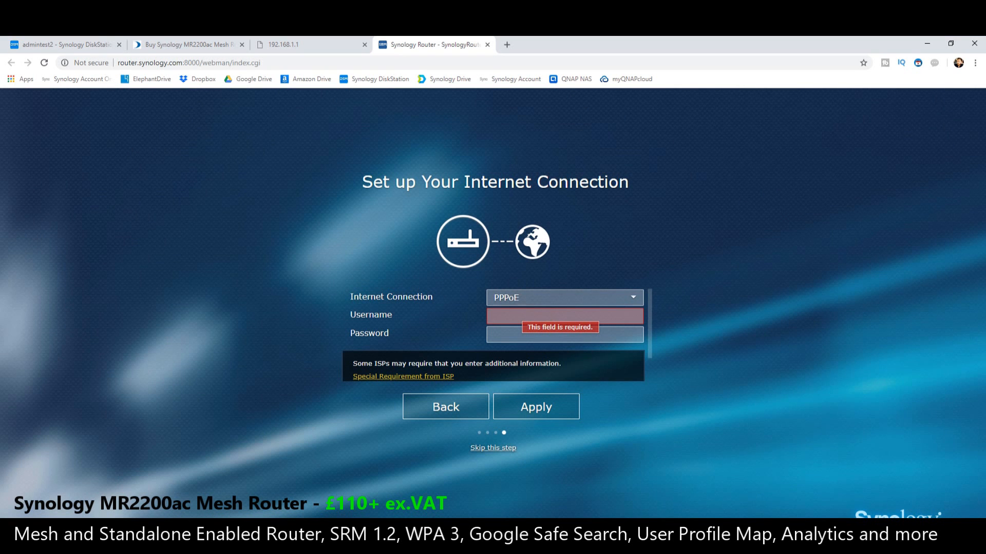
left_click(554, 315)
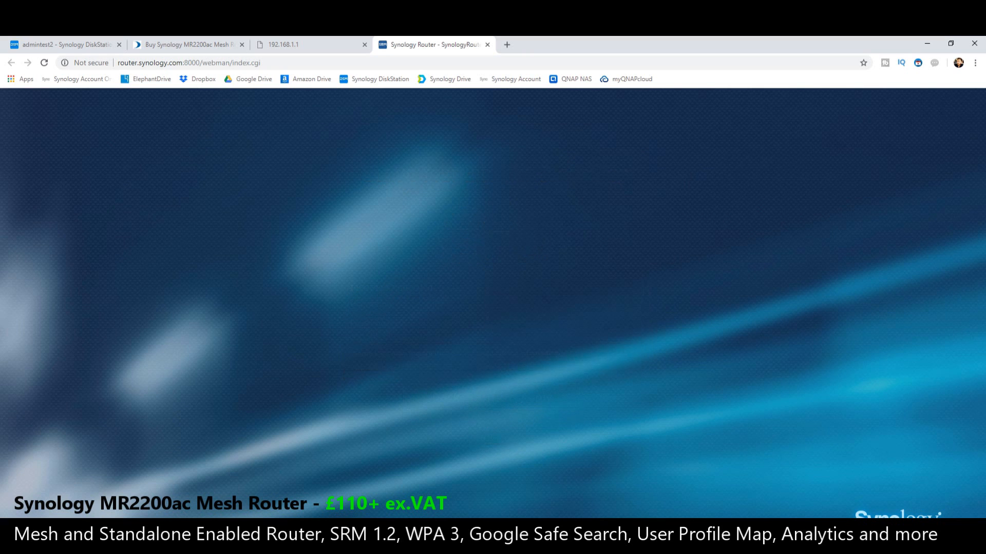
left_click(563, 325)
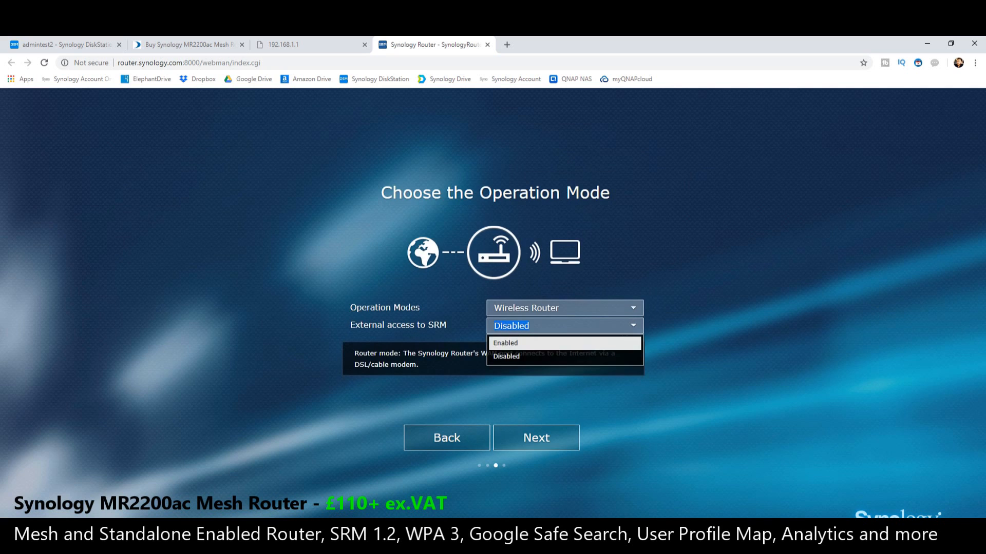
left_click(535, 437)
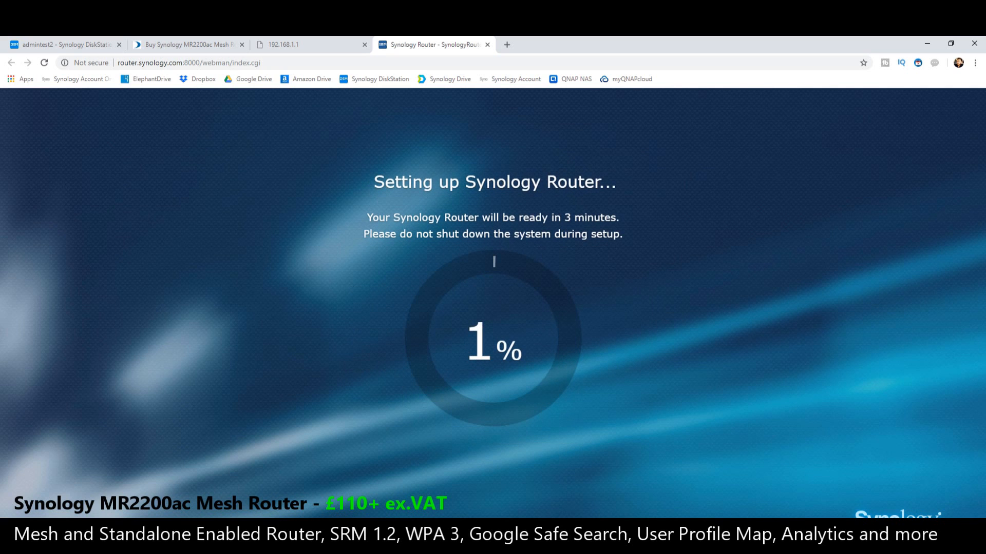